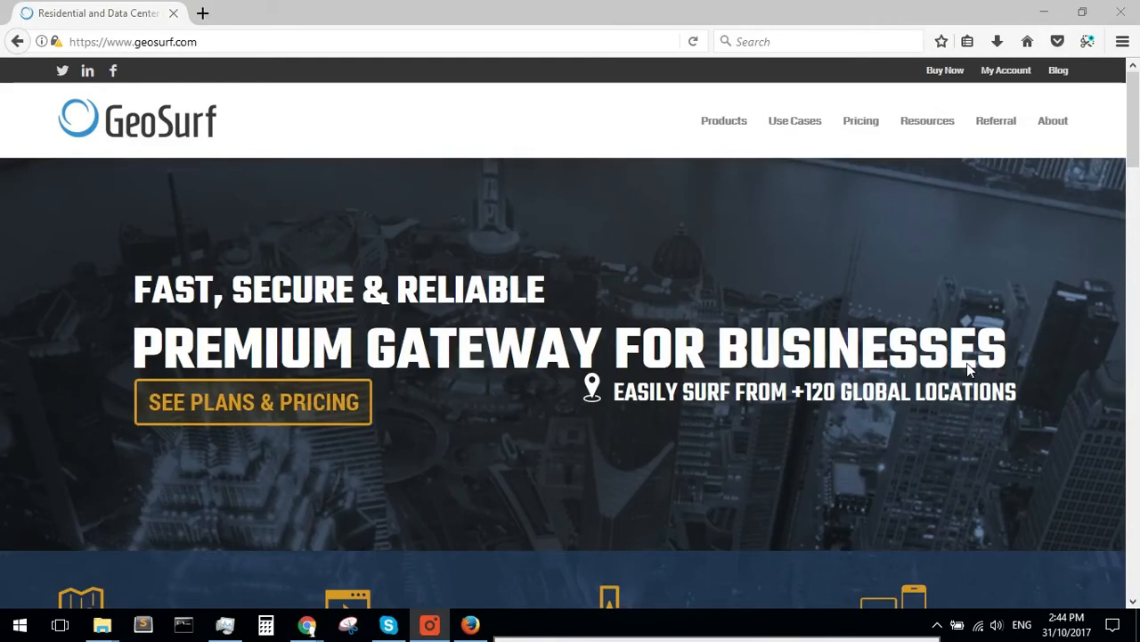
mouse_move(1048, 168)
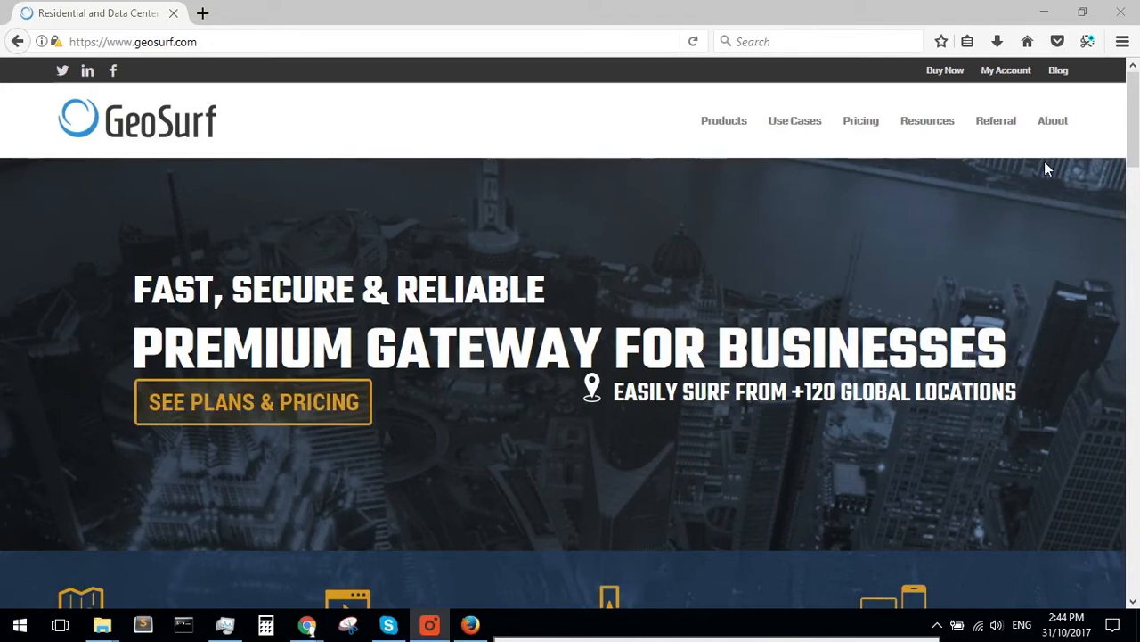
- Go to Firefox Options and open the Network Proxy connection settings dialog
left_click(1123, 41)
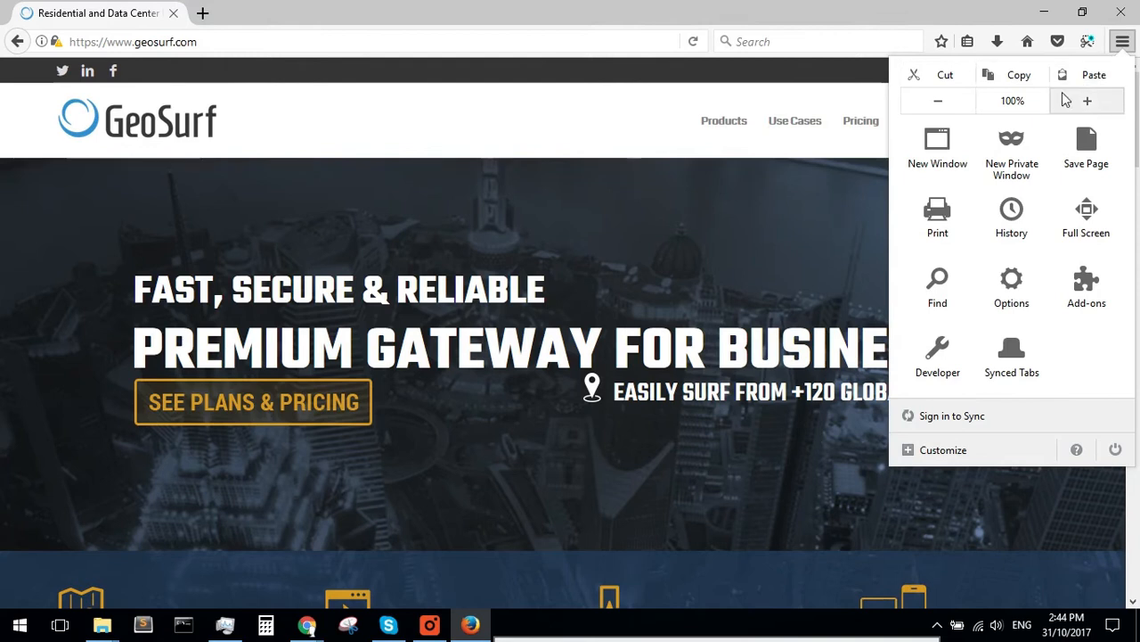
mouse_move(1011, 278)
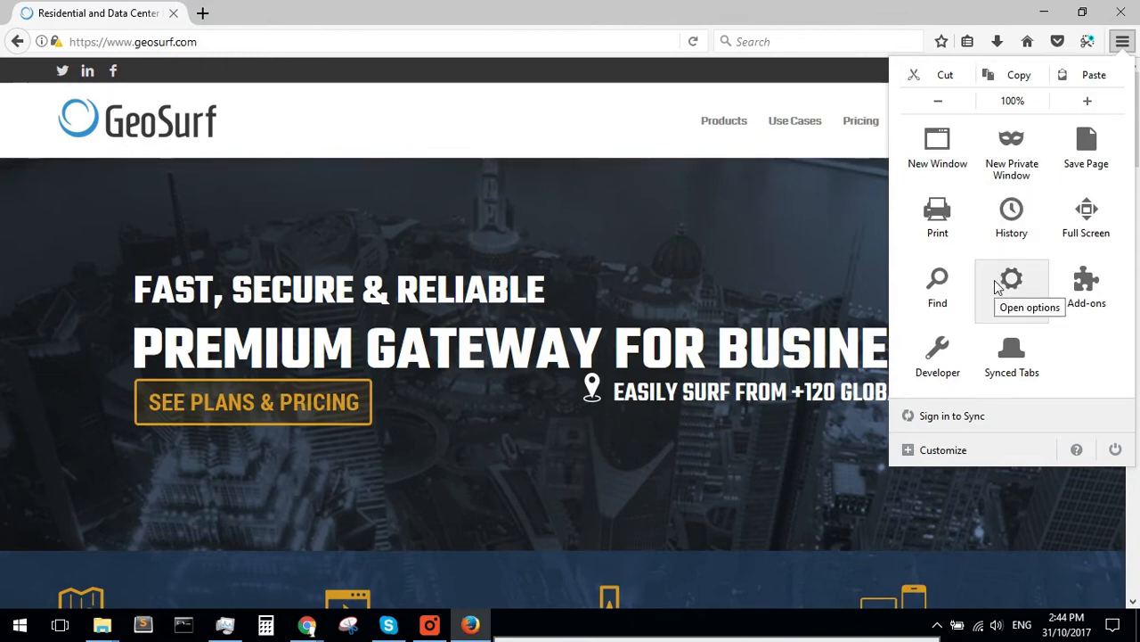
left_click(1011, 278)
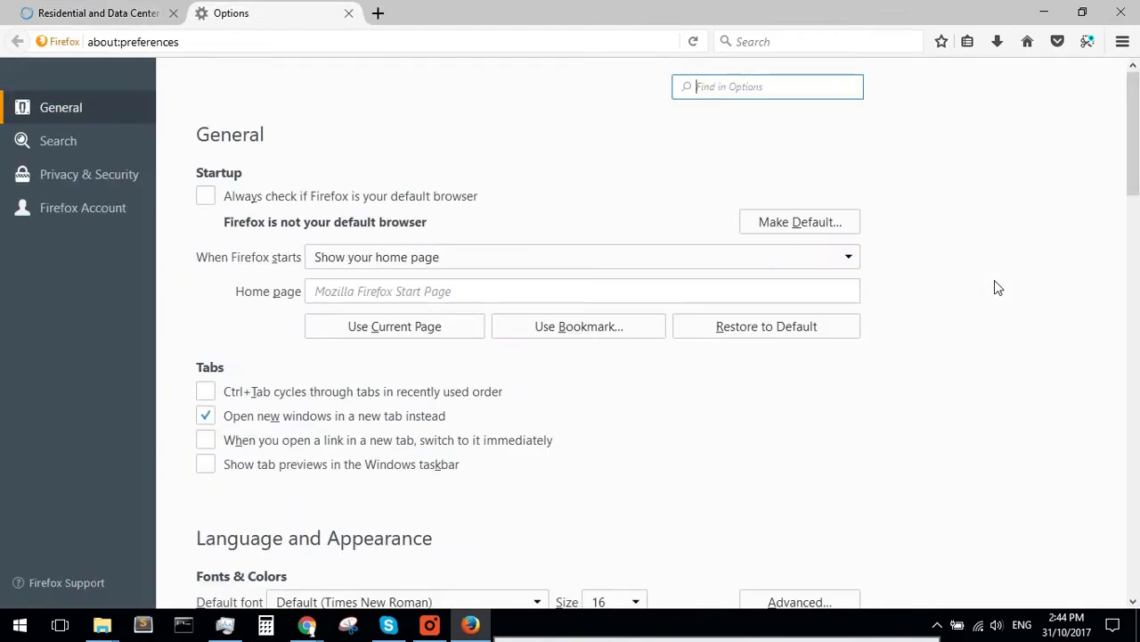
scroll("down", 3)
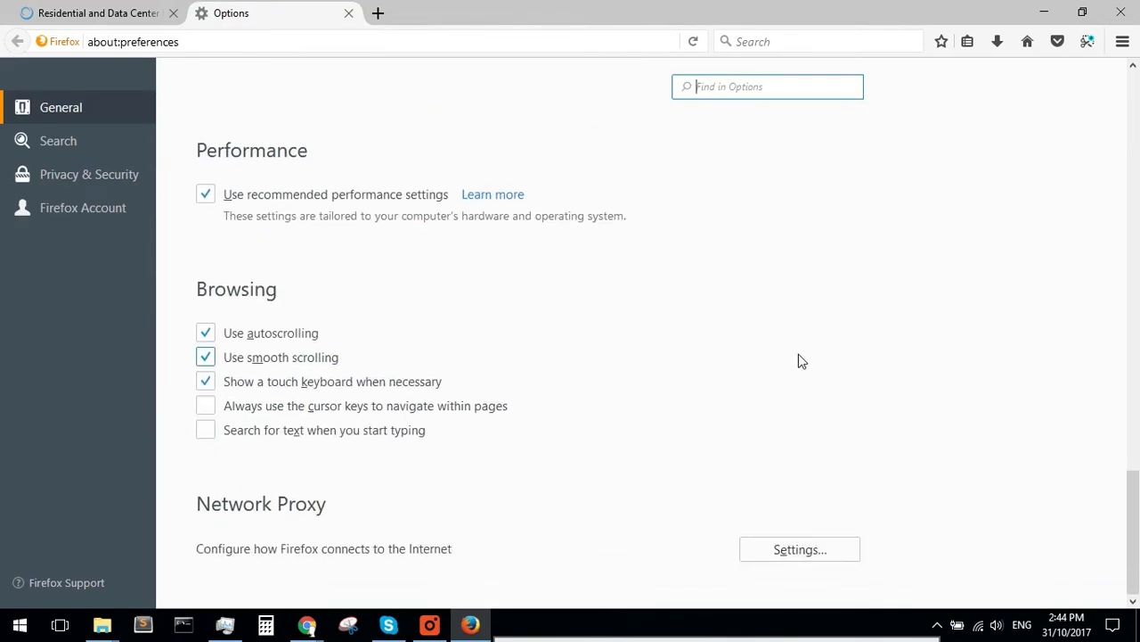
left_click(799, 548)
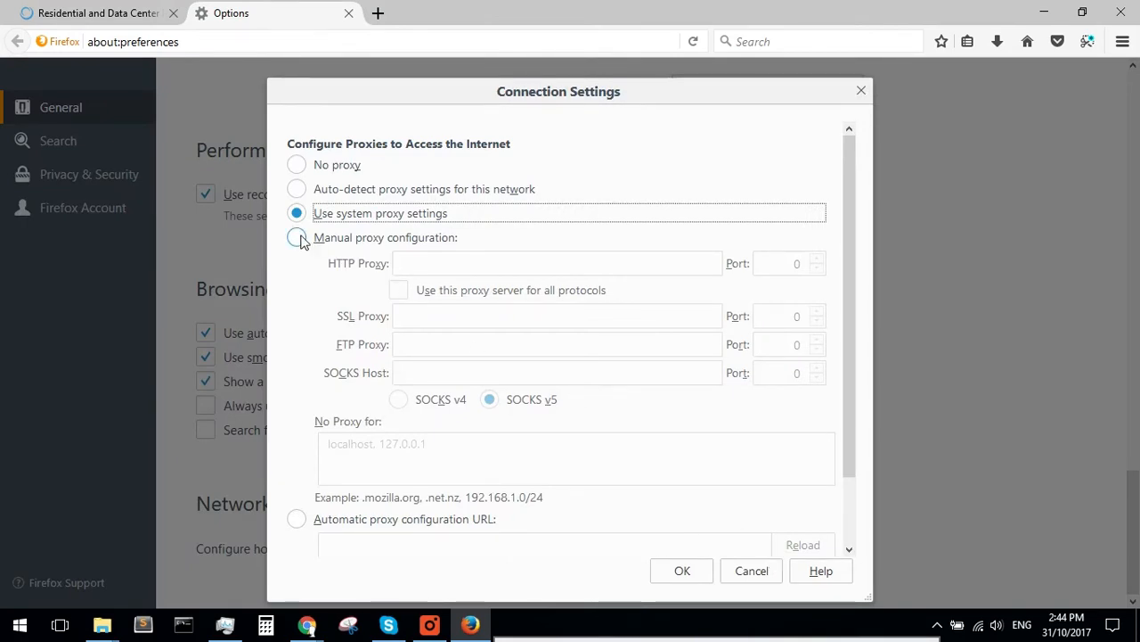
- Set manual proxy gw1.geosurf.io port 8020 for all protocols and save
left_click(295, 237)
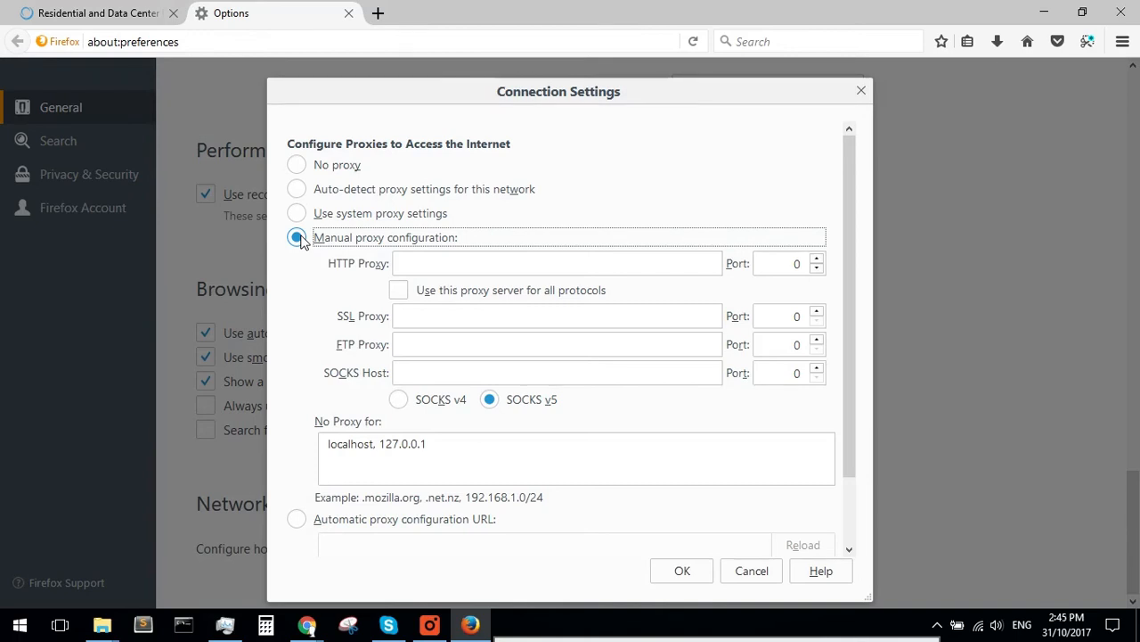
type("gw1.geosurf.io")
left_click(789, 263)
type("8020")
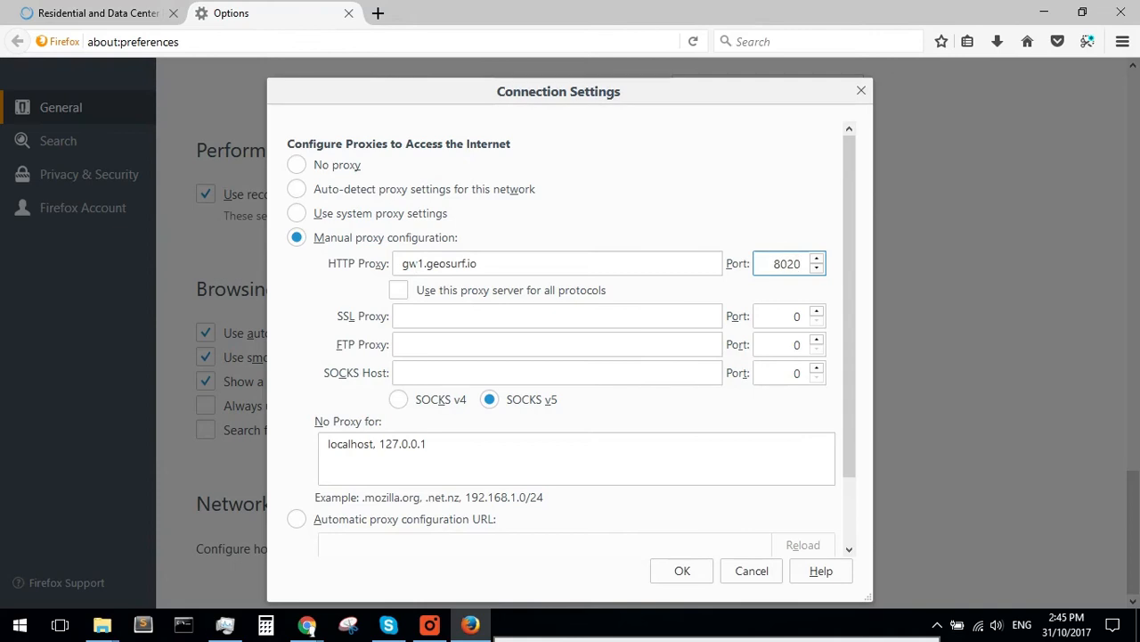
left_click(398, 290)
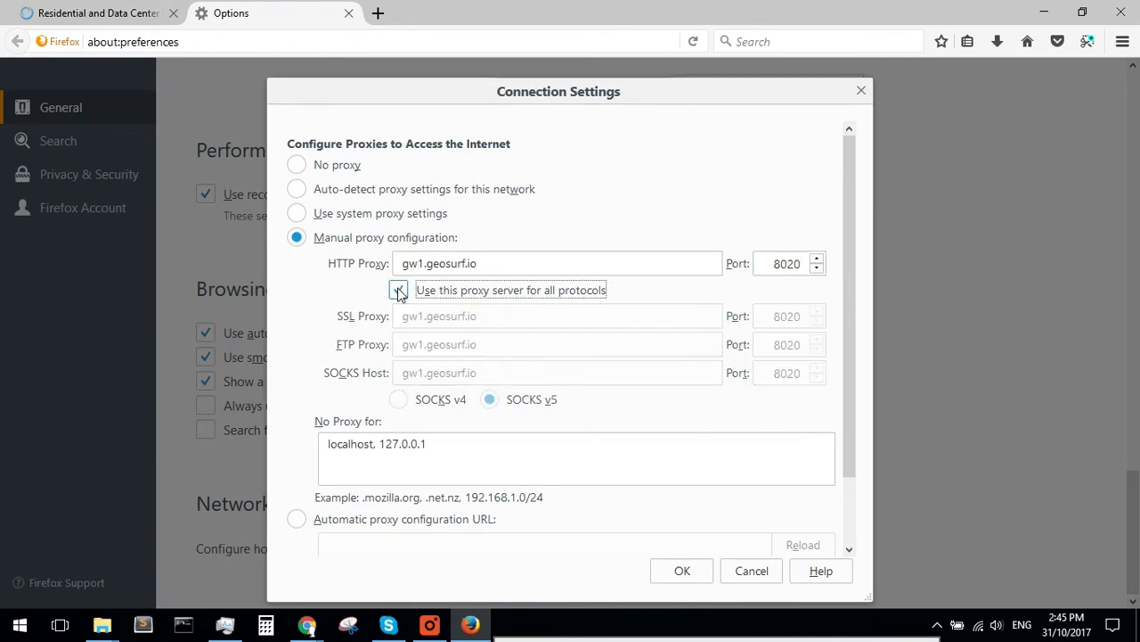
left_click(398, 289)
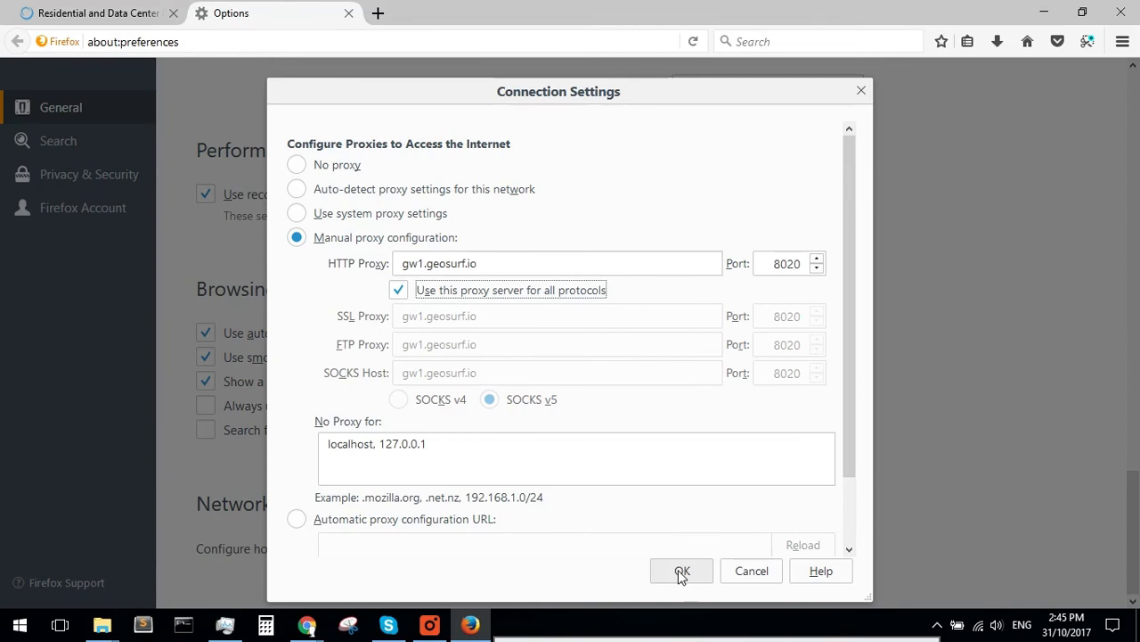
left_click(682, 570)
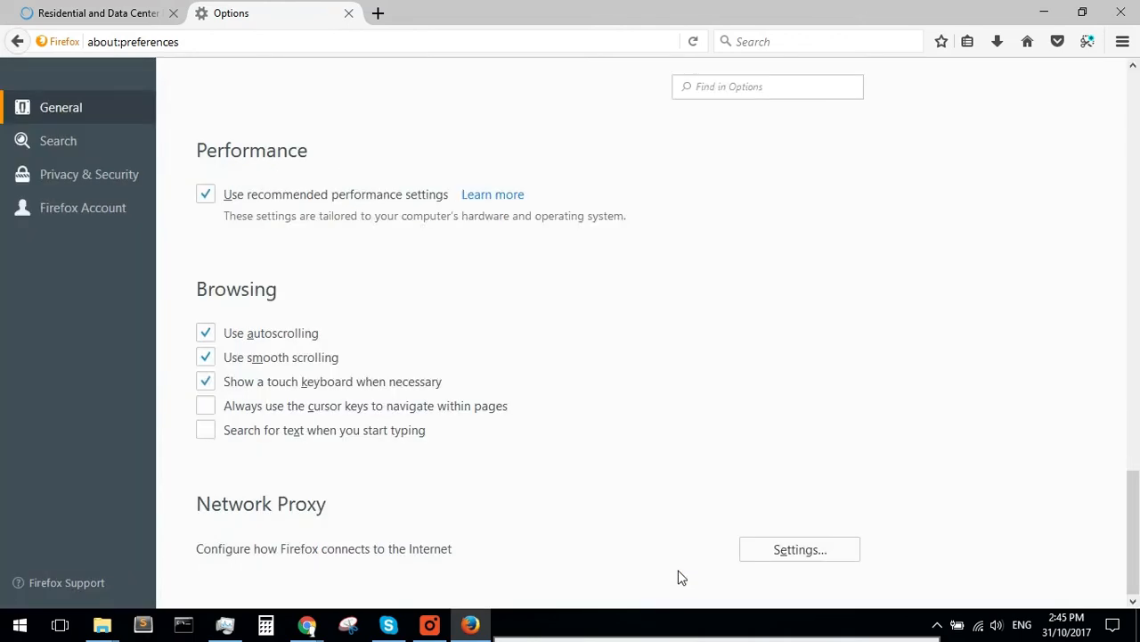
- Load ipinfo.io and confirm the IP reads 85.64.99.218 on NetVision
type("ipinfo")
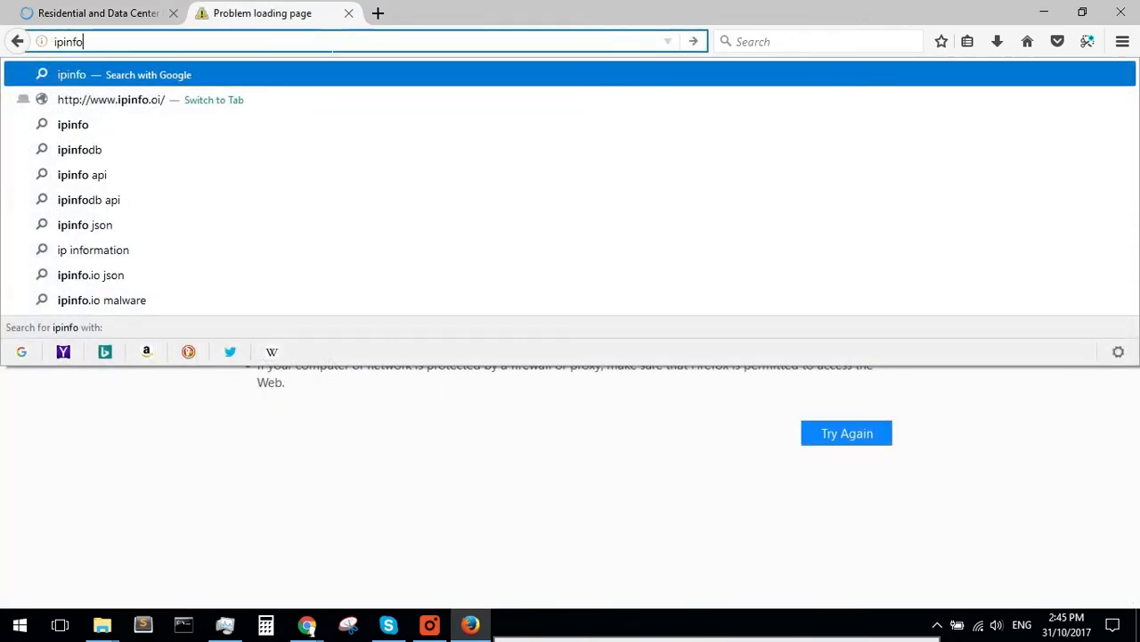
type(".")
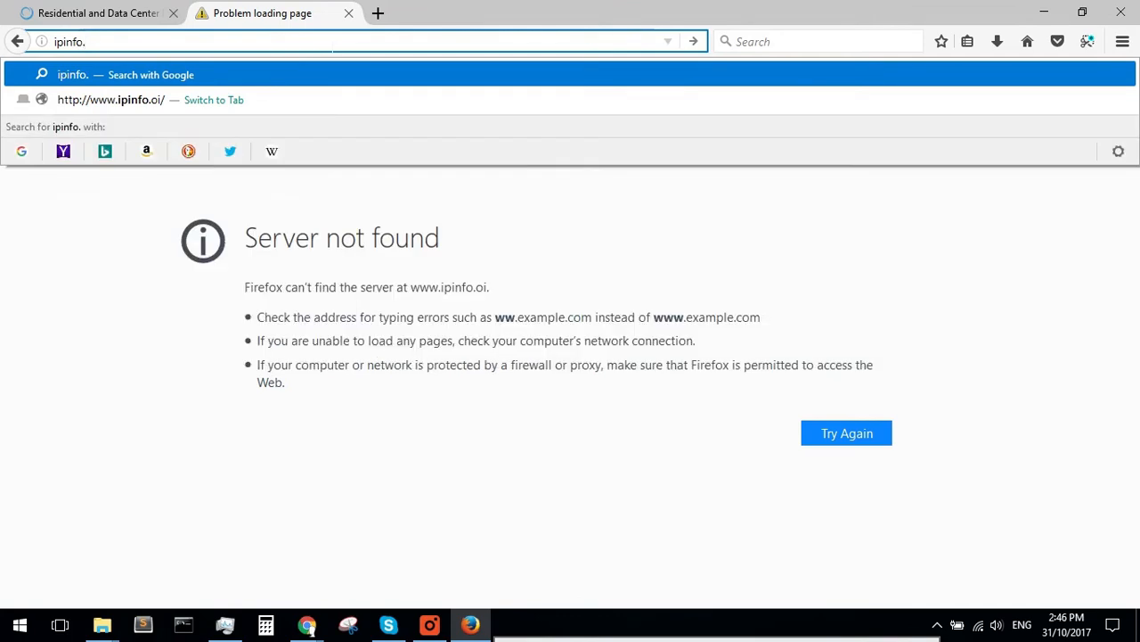
left_click(111, 99)
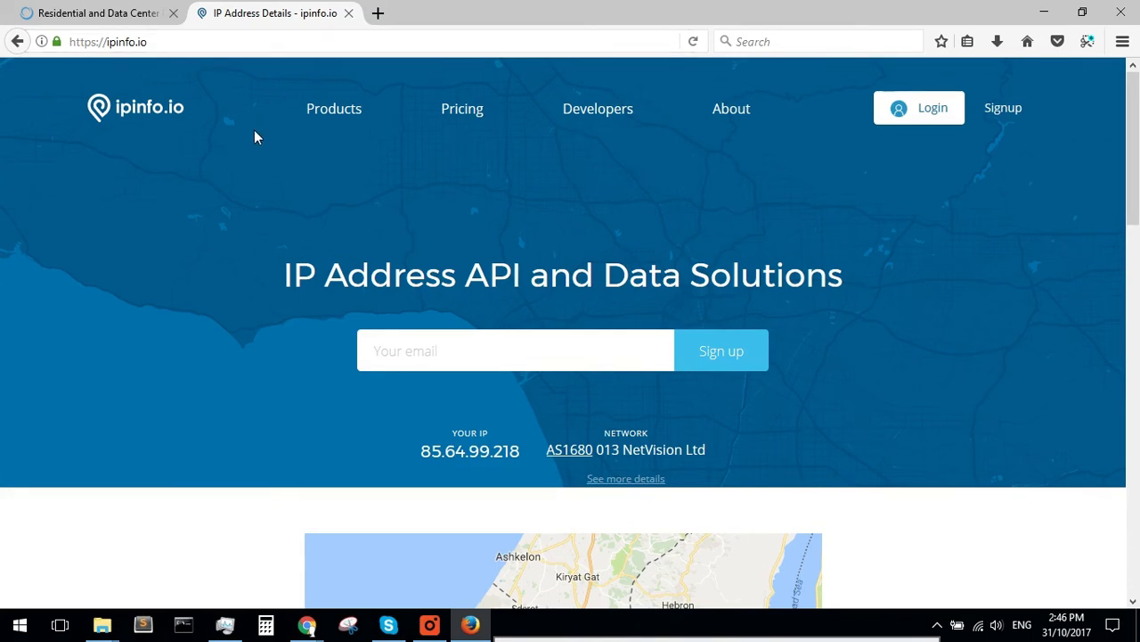
mouse_move(298, 450)
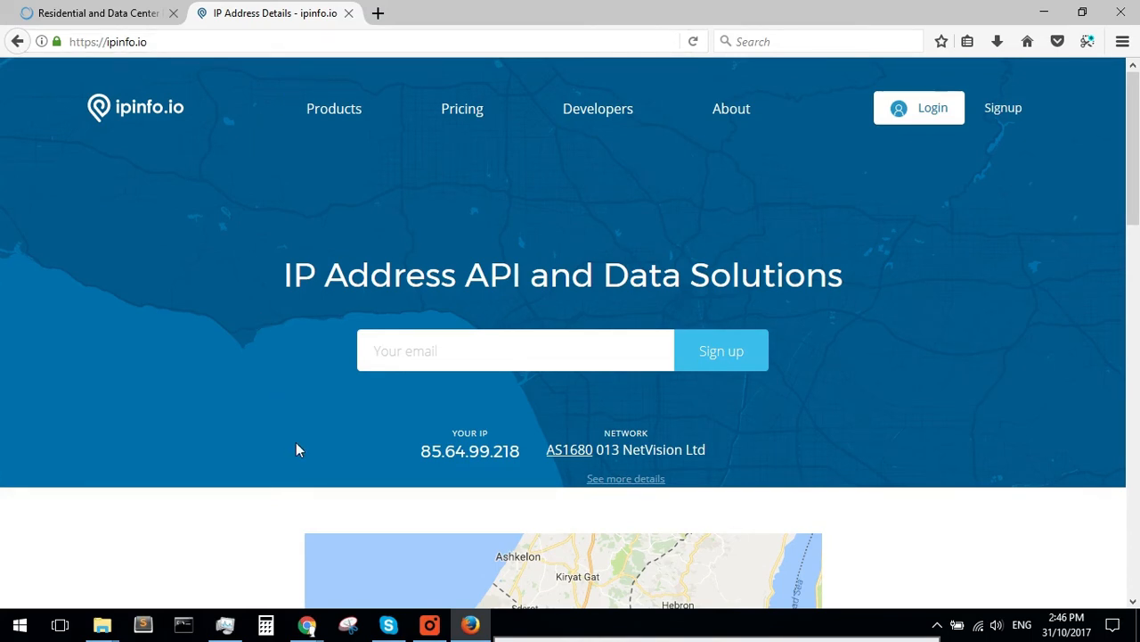